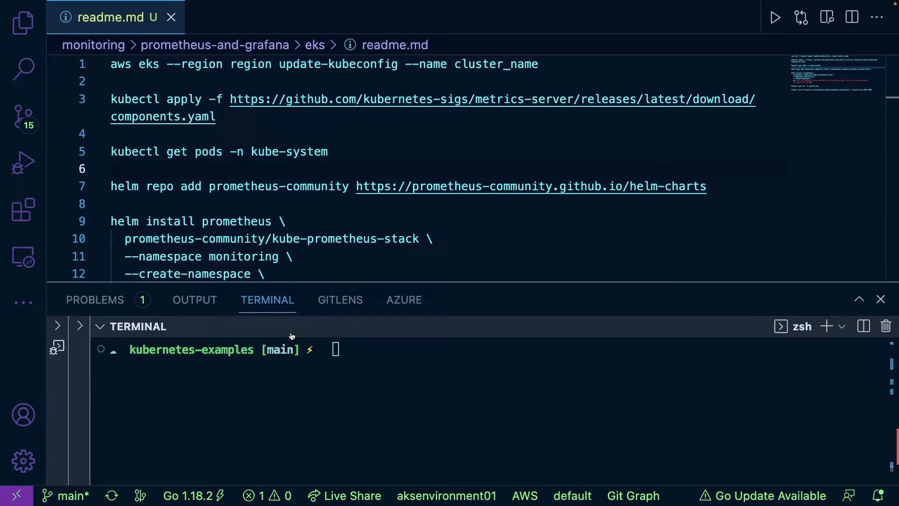
{"action": "mouse_move", "coordinate": [367, 339]}
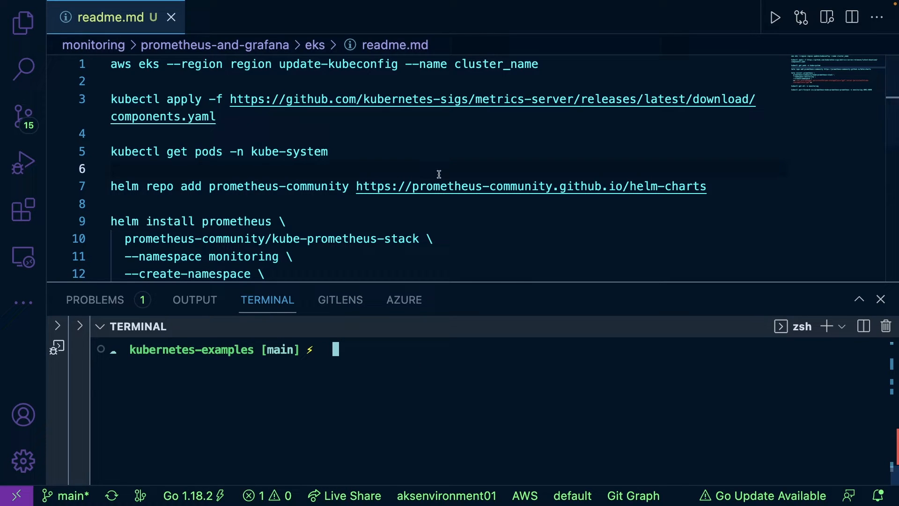
{"action": "mouse_move", "coordinate": [428, 460]}
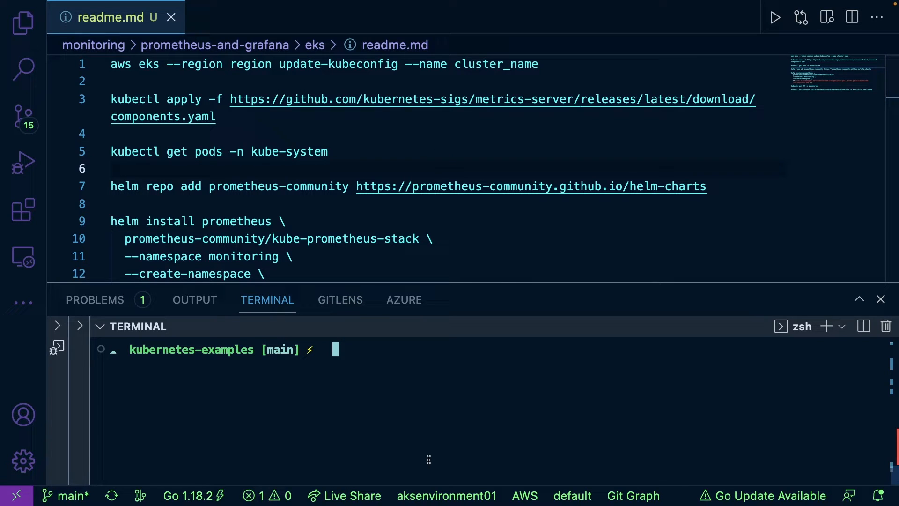
Run aws eks update-kubeconfig for k8squickstart-cluster in us-east-1, then start kubectl get nodes.
{"action": "type", "text": "aws eks --regi"}
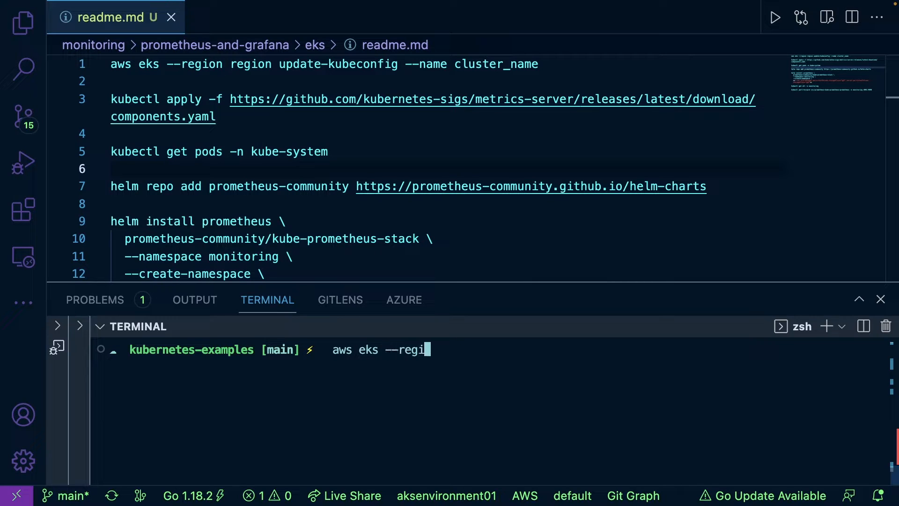
{"action": "type", "text": "on us-east-1"}
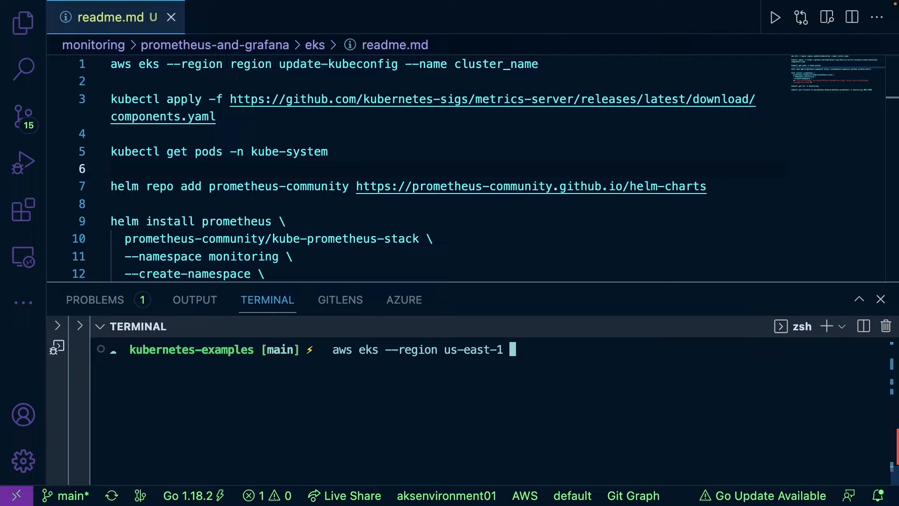
{"action": "type", "text": "update-kubeconfig --n"}
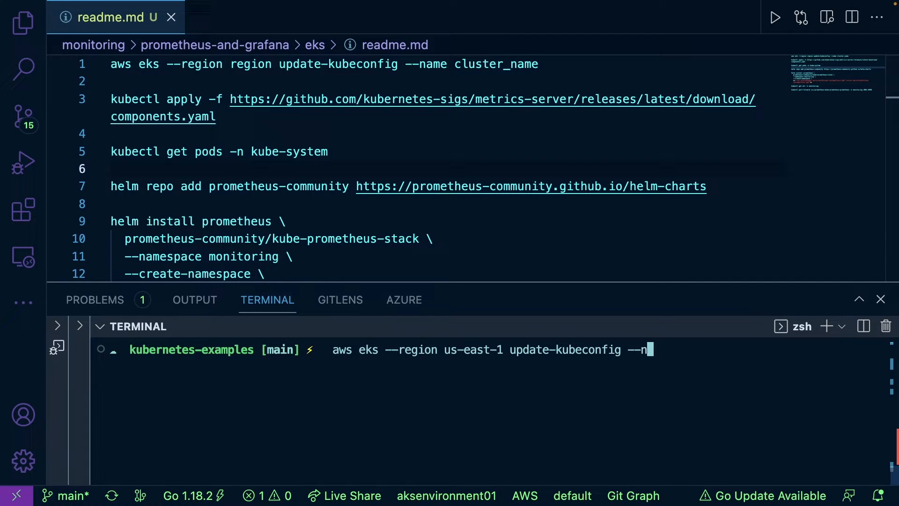
{"action": "type", "text": "ame k8squickstart-cluster"}
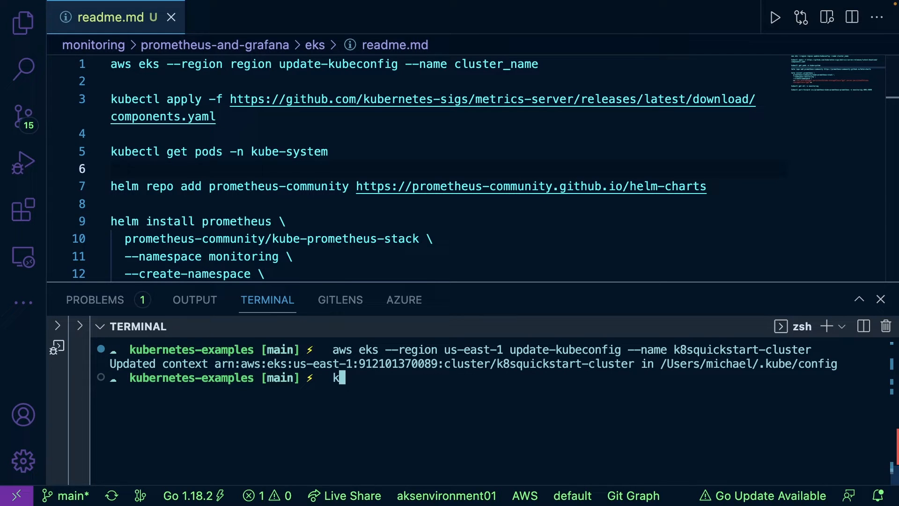
{"action": "type", "text": "ubectl get nodes"}
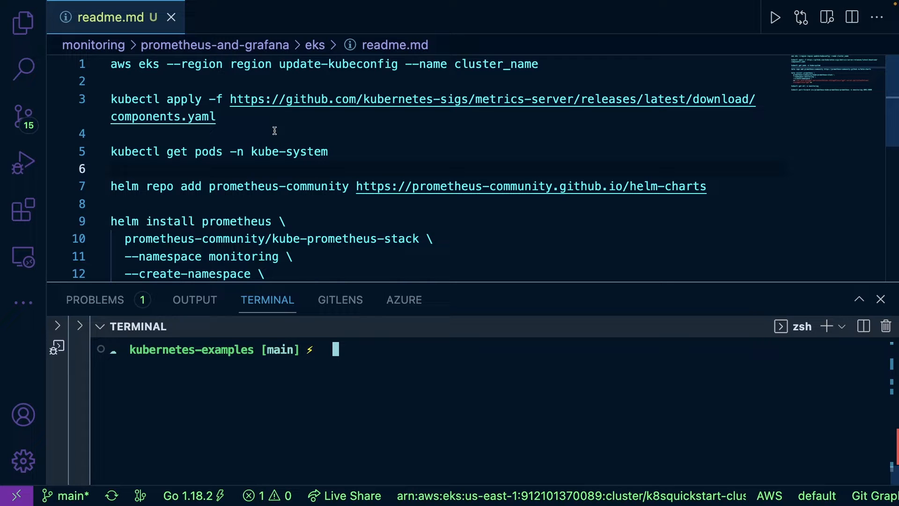
{"action": "mouse_move", "coordinate": [283, 133]}
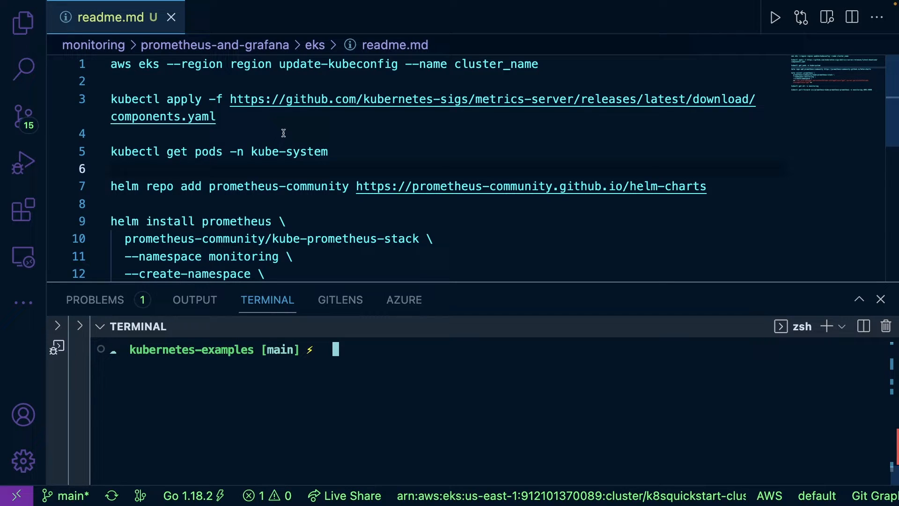
{"action": "mouse_move", "coordinate": [380, 121]}
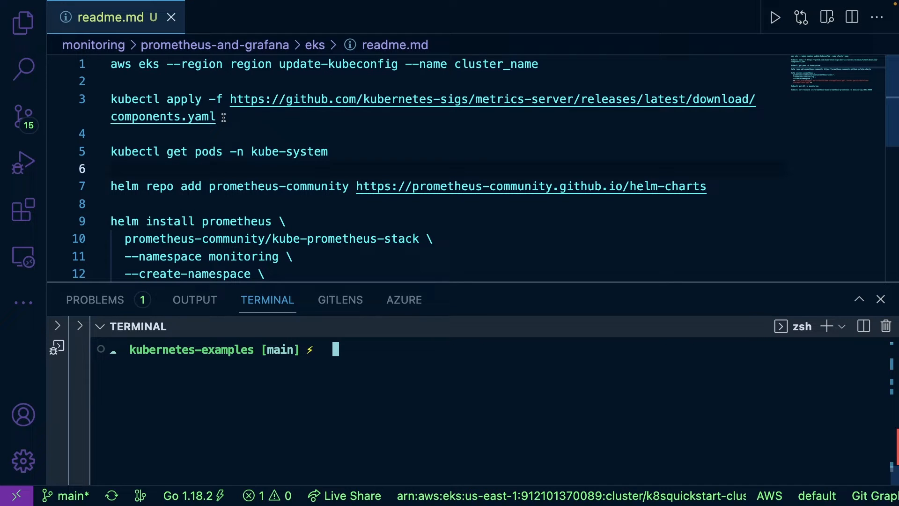
Copy the metrics-server apply command and run kubectl get pods -n kube-system.
{"action": "double_click", "coordinate": [492, 98]}
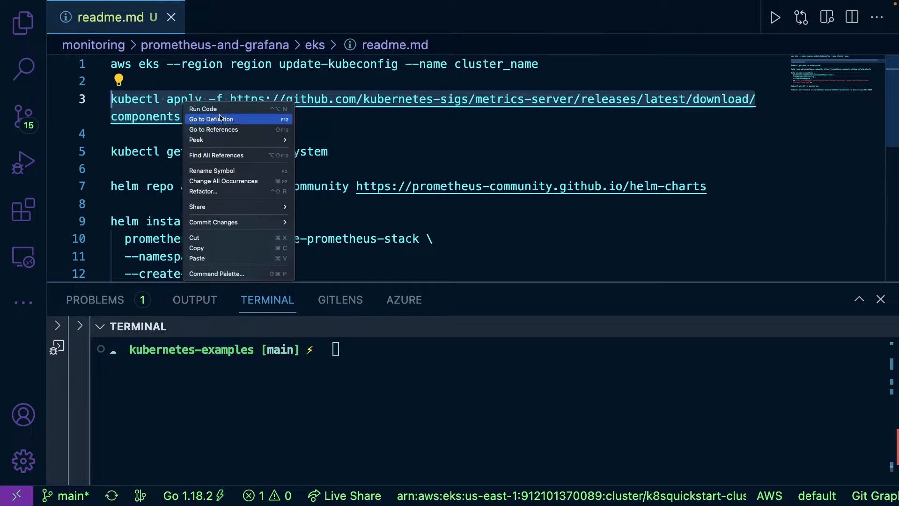
{"action": "mouse_move", "coordinate": [227, 248]}
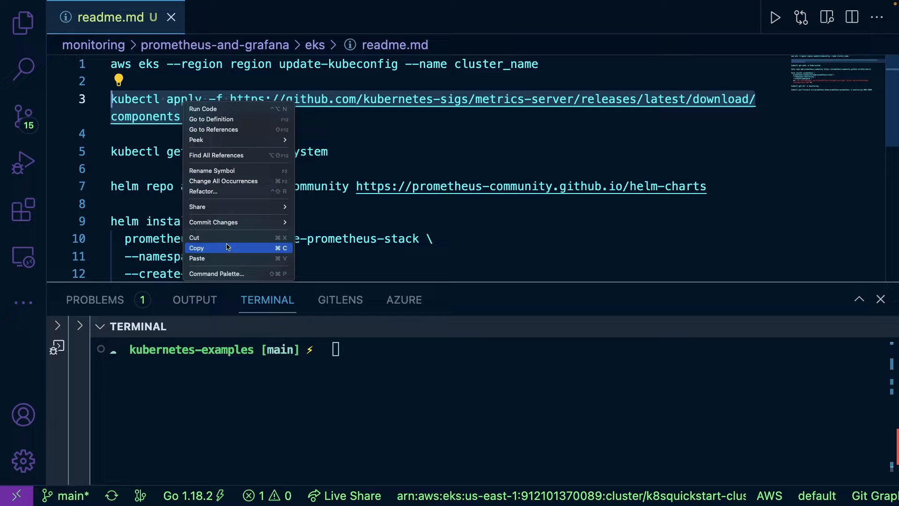
{"action": "type", "text": "kubectl get pods -n kube-system"}
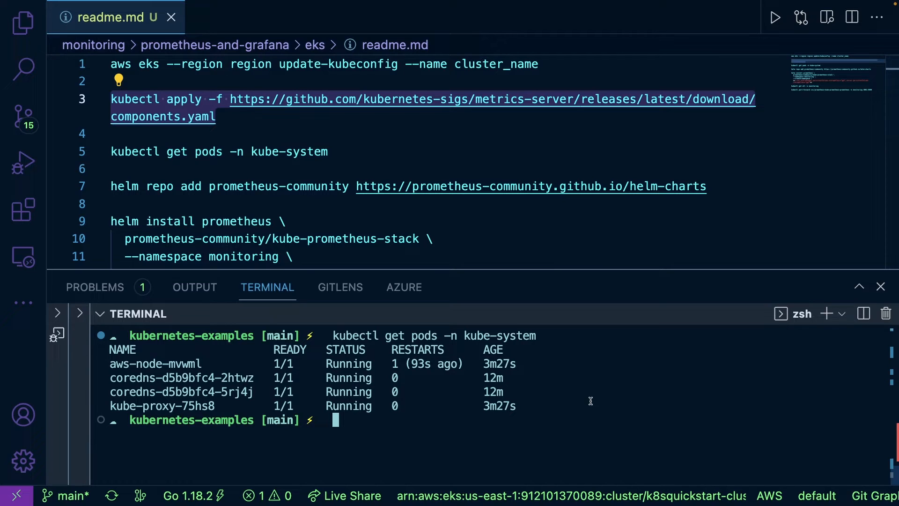
Apply the metrics-server components.yaml manifest from the latest GitHub release.
{"action": "type", "text": "kubectl apply -f https://github.com/kubernetes-sigs/metrics-server/releases/latest/download/components.yaml"}
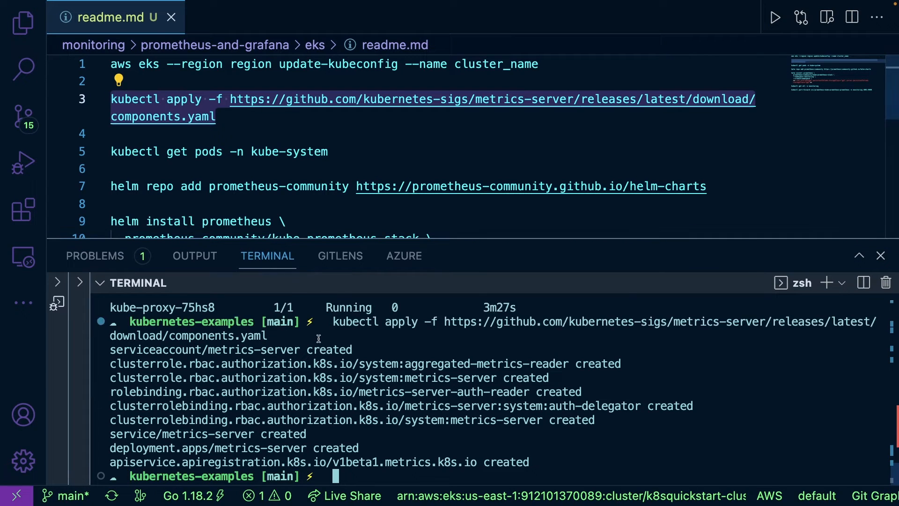
{"action": "mouse_move", "coordinate": [729, 416]}
{"action": "type", "text": "kubectl get pods -n kube-system"}
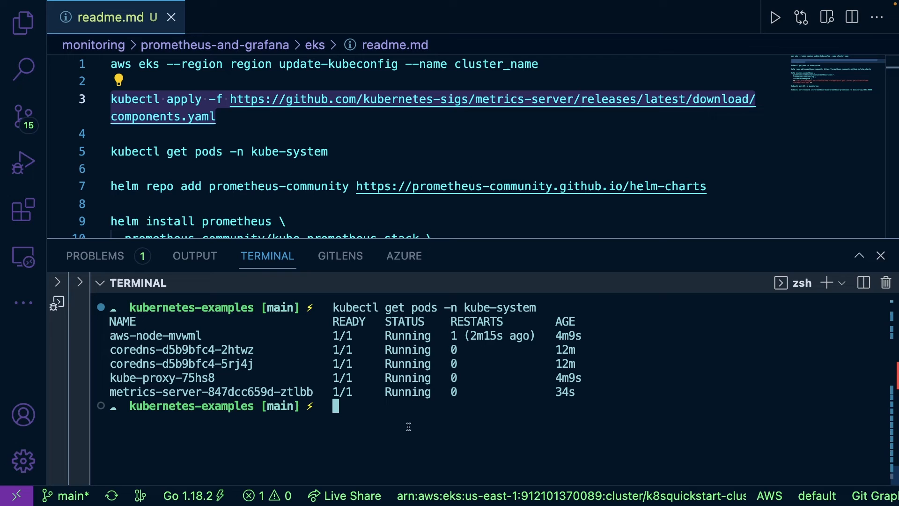
{"action": "mouse_move", "coordinate": [358, 434]}
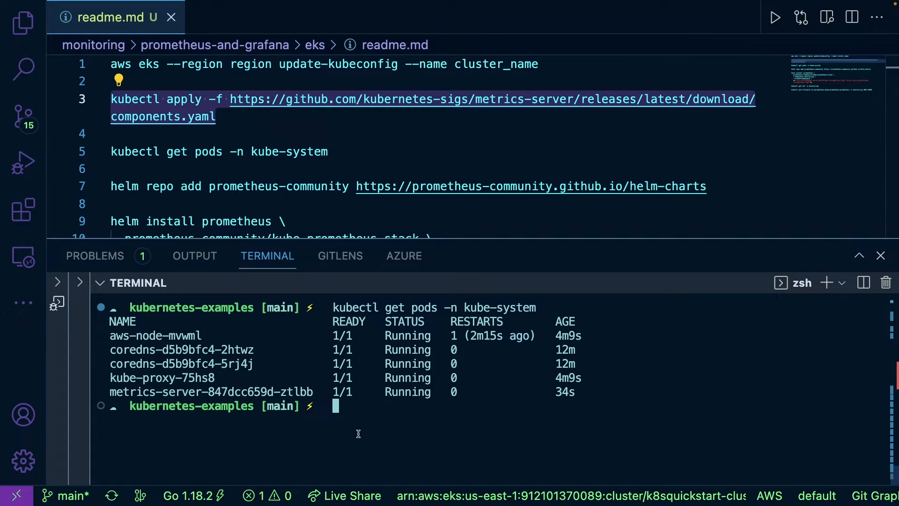
Run kubectl get deployments -n kube-system to see metrics-server 1/1 ready.
{"action": "type", "text": "kubectl"}
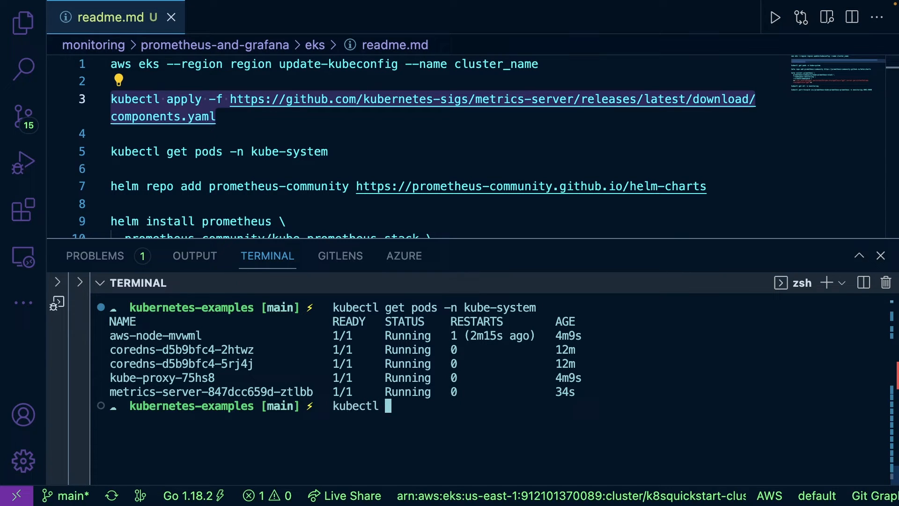
{"action": "type", "text": "get deployments -n kube-syst"}
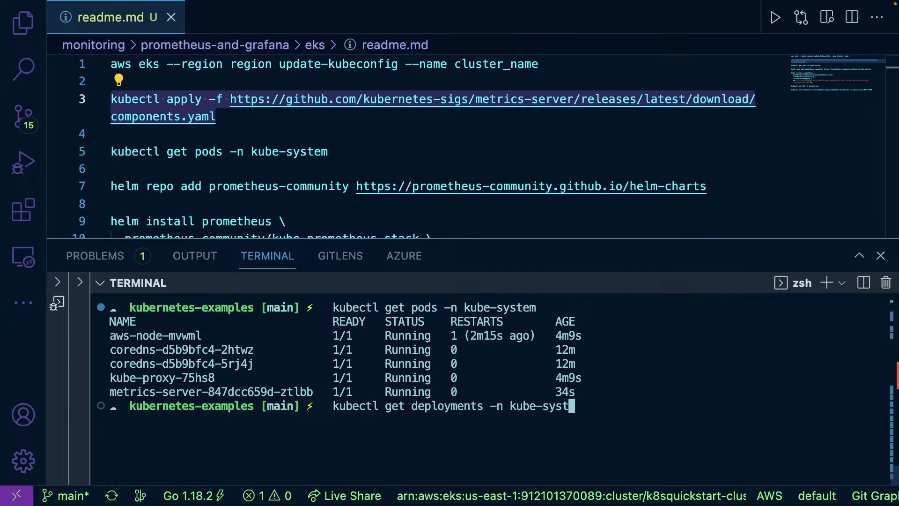
{"action": "key", "text": "Enter"}
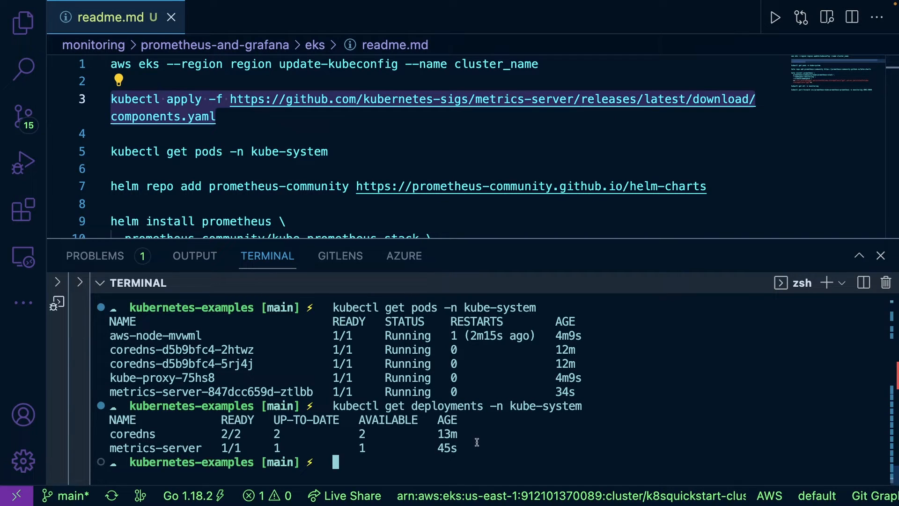
{"action": "mouse_move", "coordinate": [523, 378]}
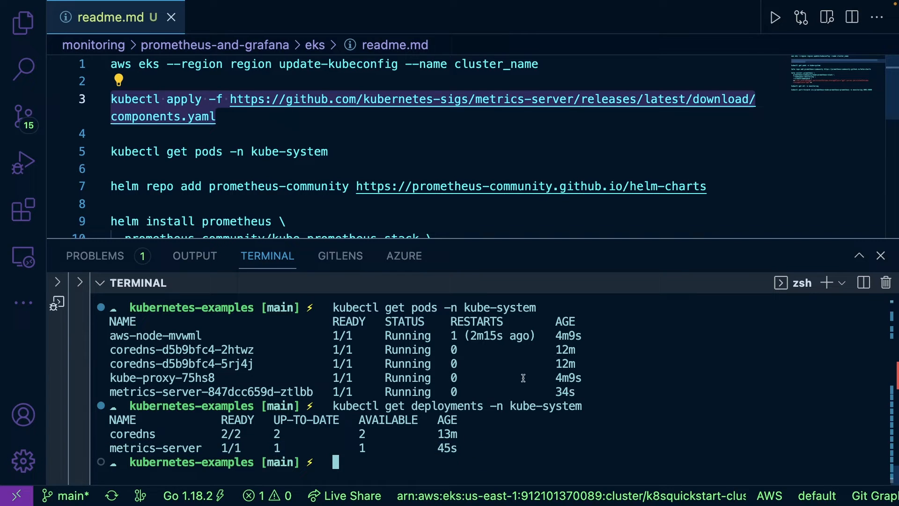
{"action": "mouse_move", "coordinate": [321, 192]}
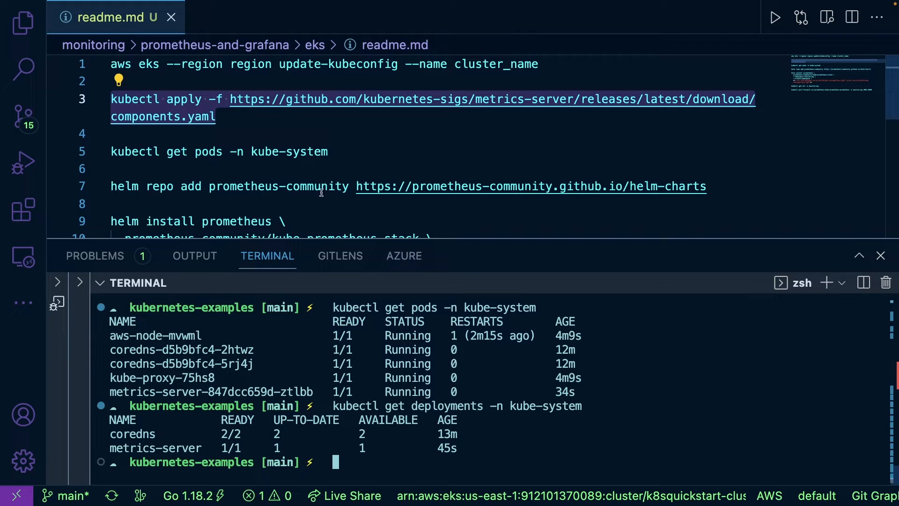
Run helm repo add prometheus-community and select the stray asterisks in the storageClass line.
{"action": "double_click", "coordinate": [317, 187]}
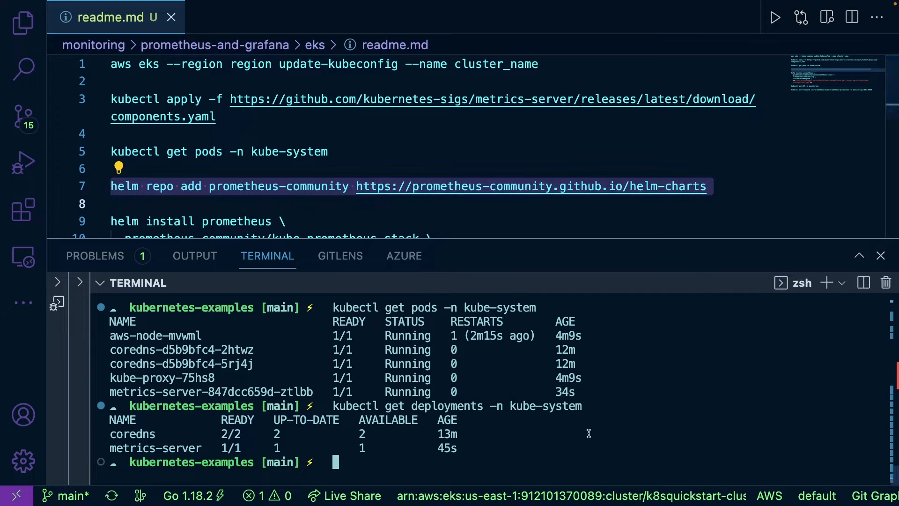
{"action": "key", "text": "Enter"}
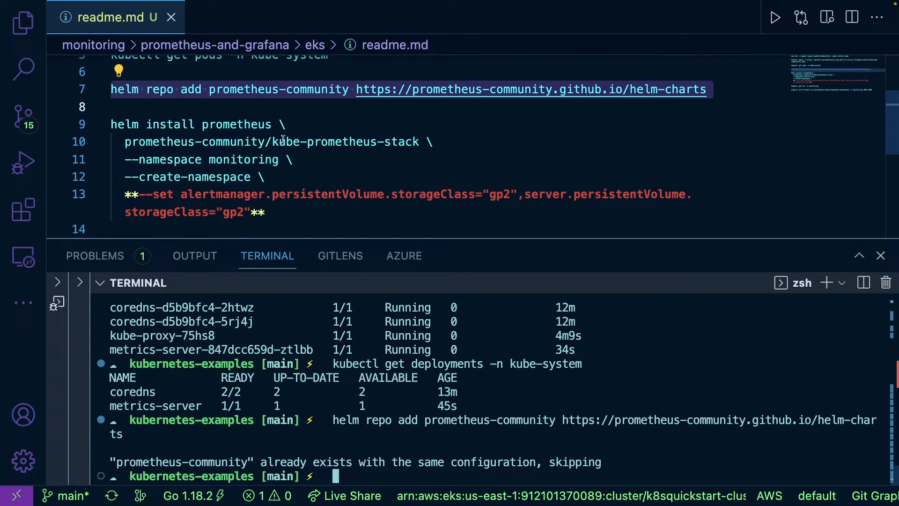
{"action": "double_click", "coordinate": [237, 124]}
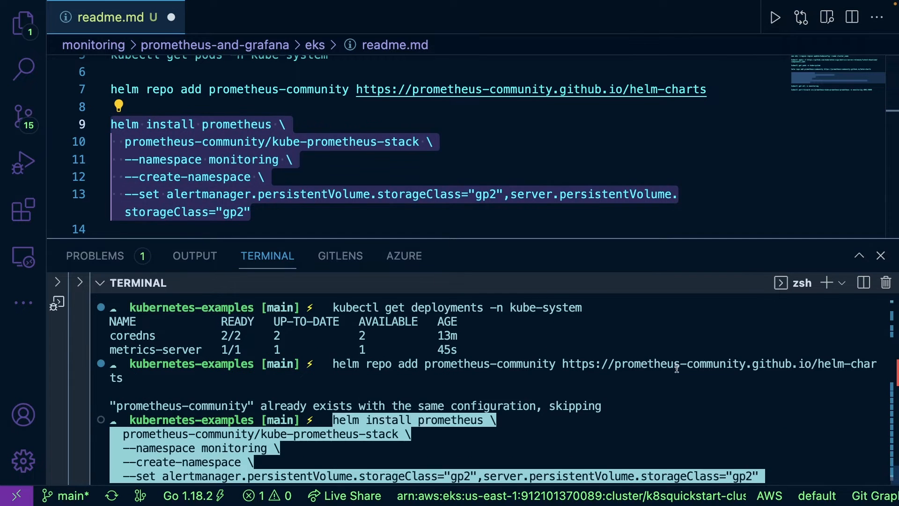
Scroll the terminal output of the kube-prometheus-stack install and monitoring namespace listing.
{"action": "scroll", "scroll_direction": "down", "scroll_amount": 3}
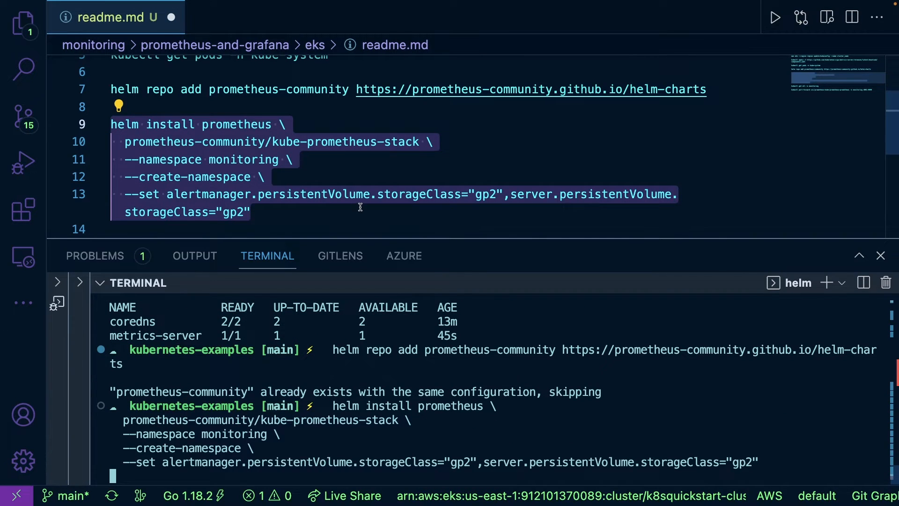
{"action": "scroll", "scroll_direction": "down", "scroll_amount": 3}
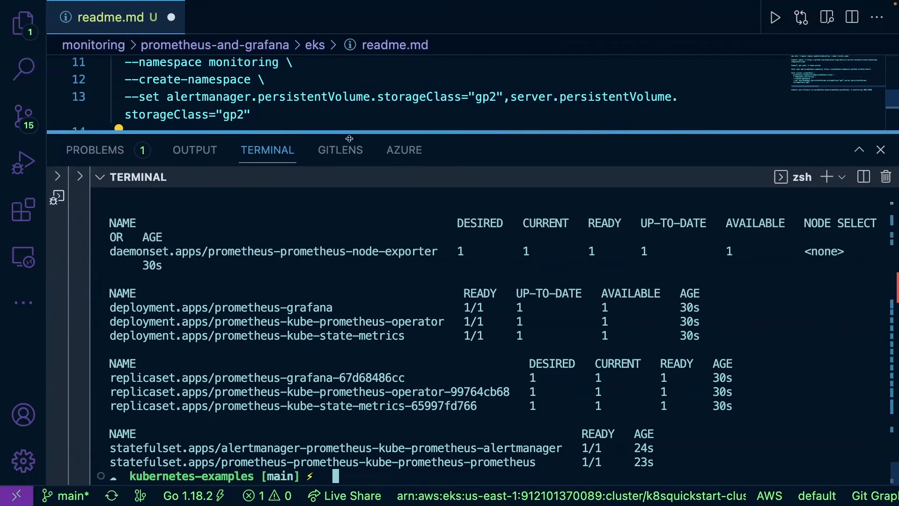
{"action": "scroll", "scroll_direction": "down", "scroll_amount": 3}
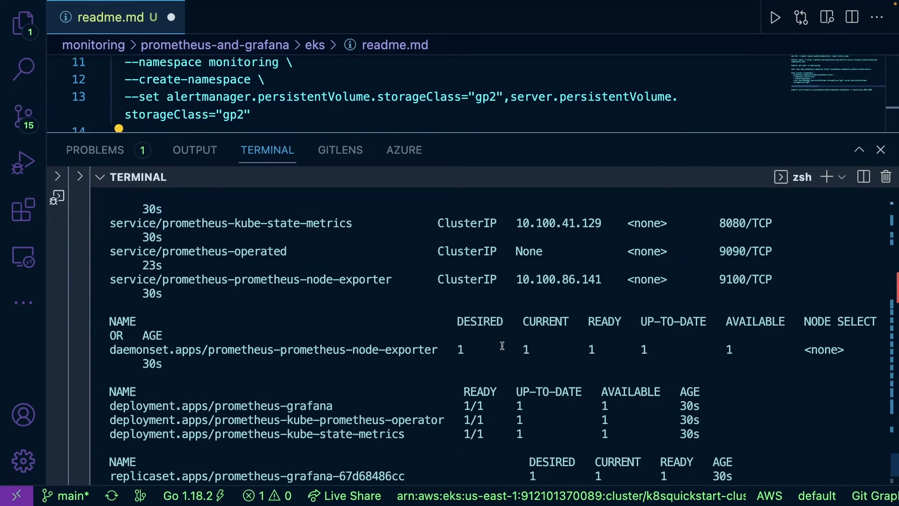
{"action": "scroll", "scroll_direction": "down", "scroll_amount": 3}
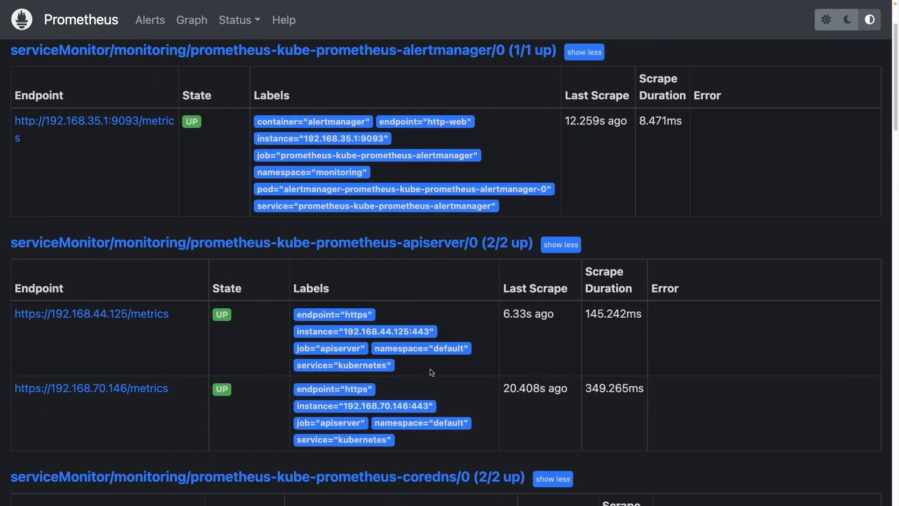
Scroll through kube-proxy, kubelet, operator, kube-state-metrics and node-exporter targets showing endpoints up.
{"action": "scroll", "scroll_direction": "down", "scroll_amount": 3}
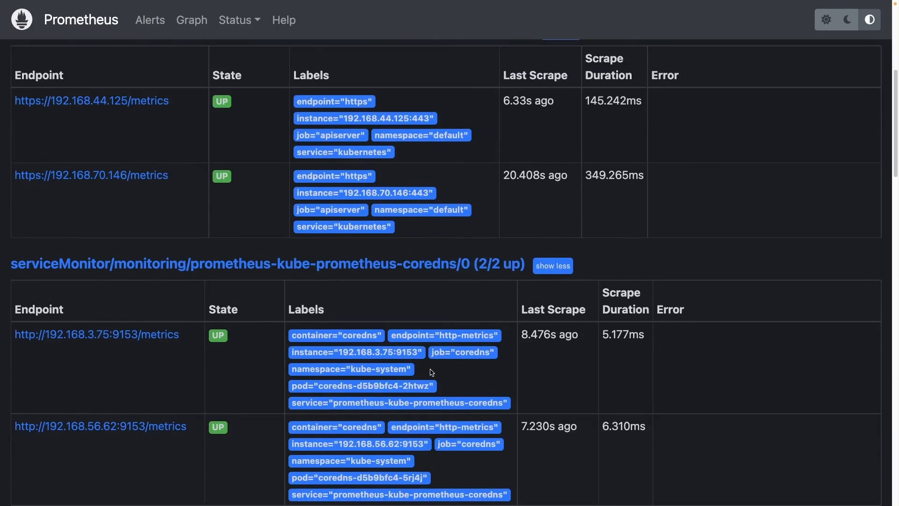
{"action": "scroll", "scroll_direction": "down", "scroll_amount": 3}
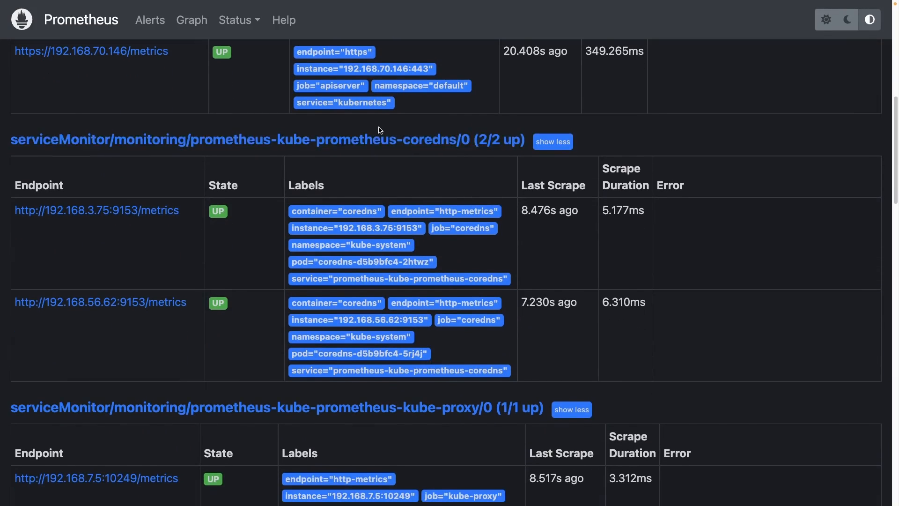
{"action": "scroll", "scroll_direction": "down", "scroll_amount": 3}
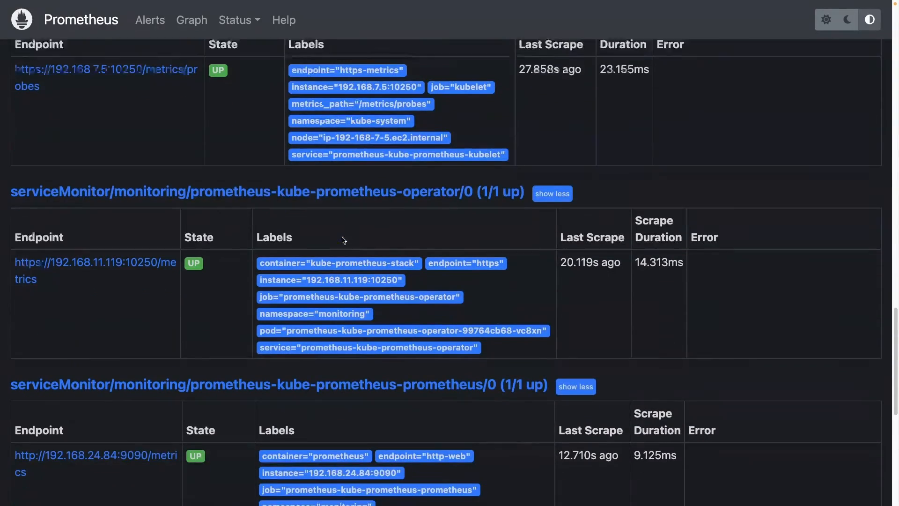
{"action": "scroll", "scroll_direction": "down", "scroll_amount": 3}
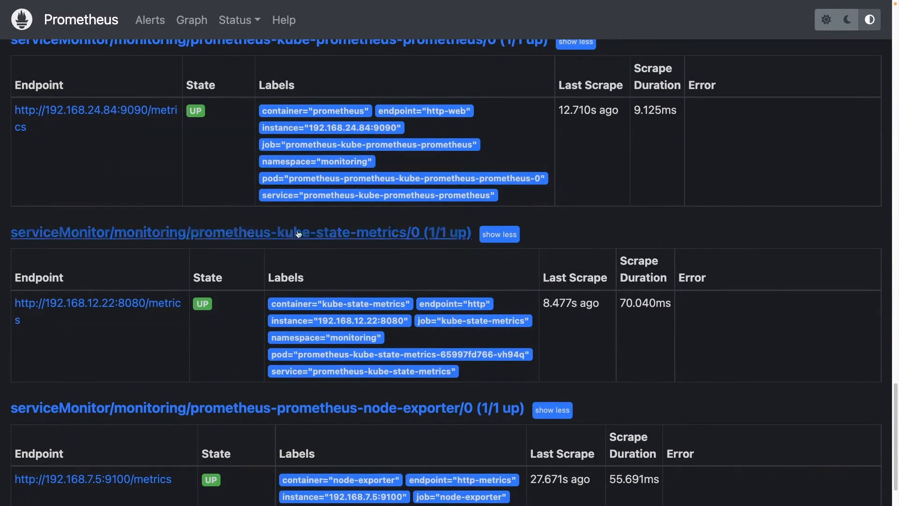